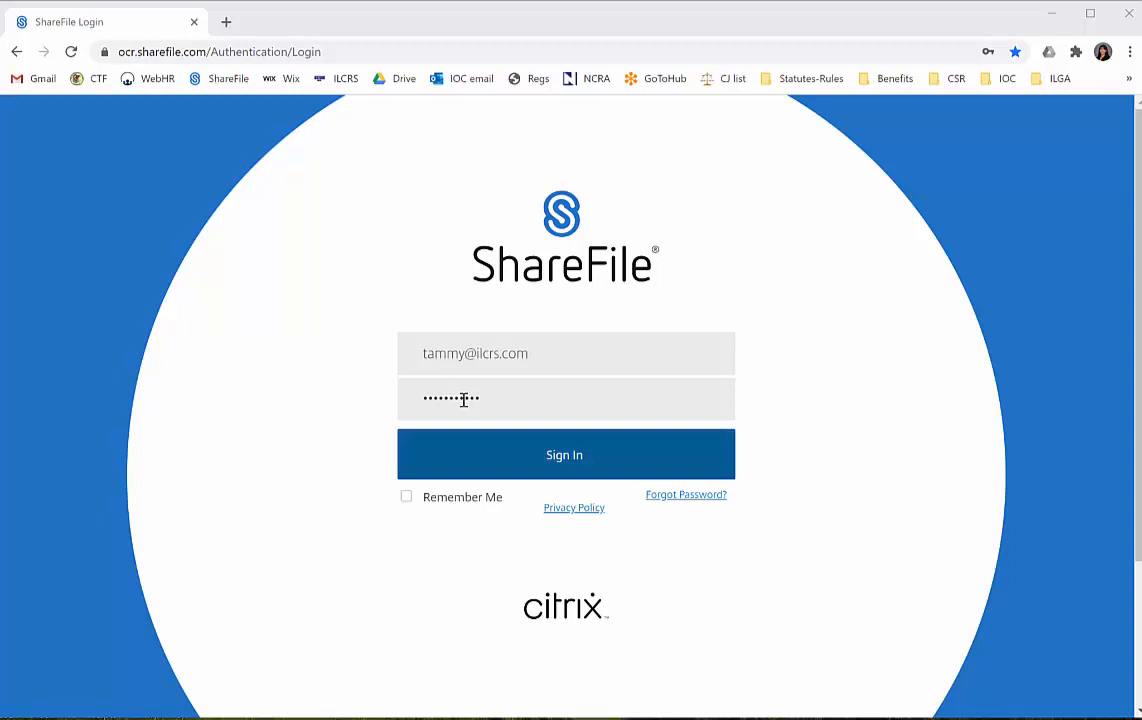
- Submit the ShareFile web sign-in so the account dashboard loads
left_click(564, 454)
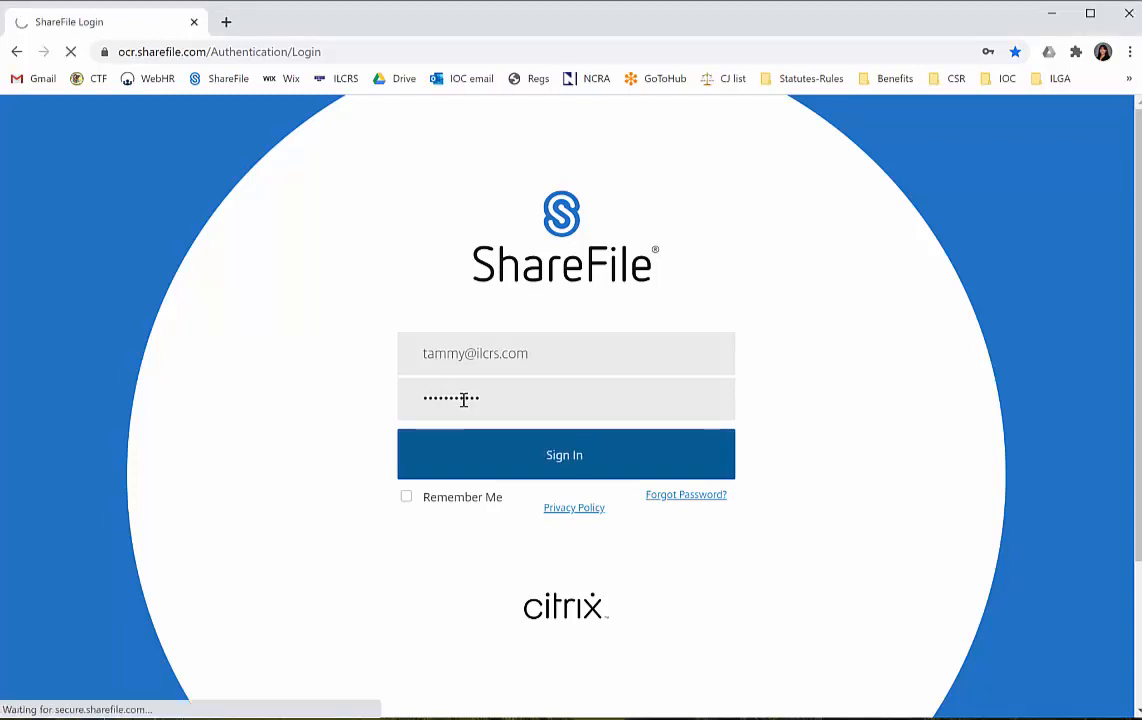
left_click(564, 454)
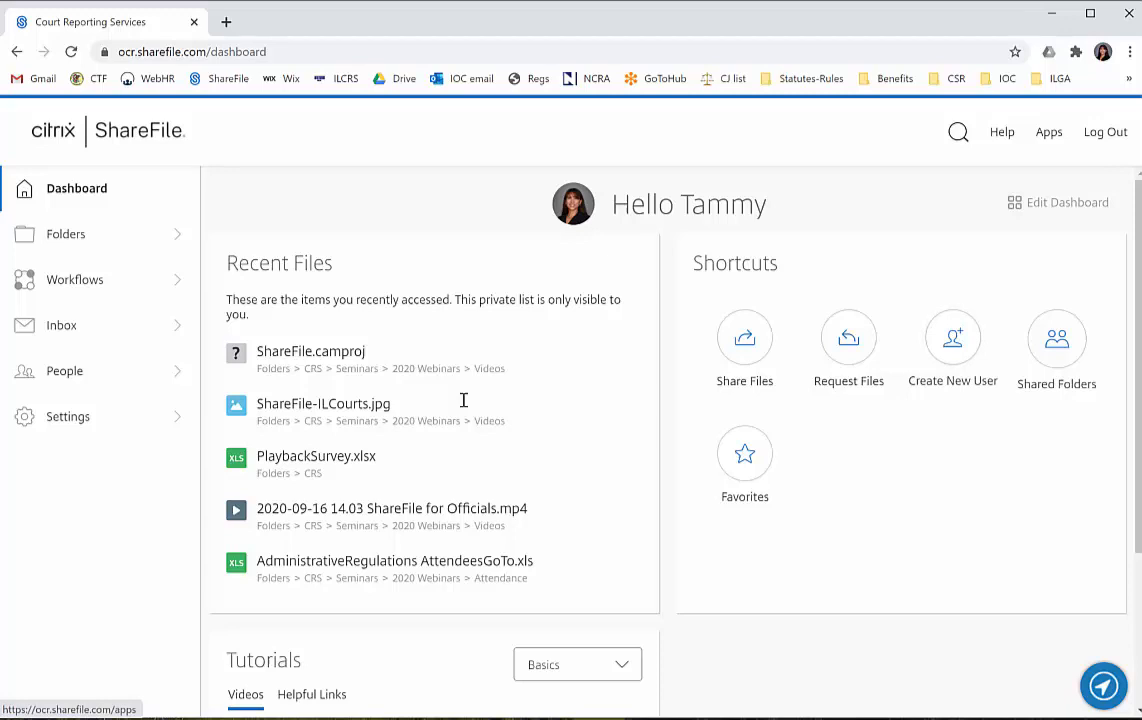
- Download the Citrix Files for Windows installer from the Apps page and keep the flagged file
left_click(1048, 132)
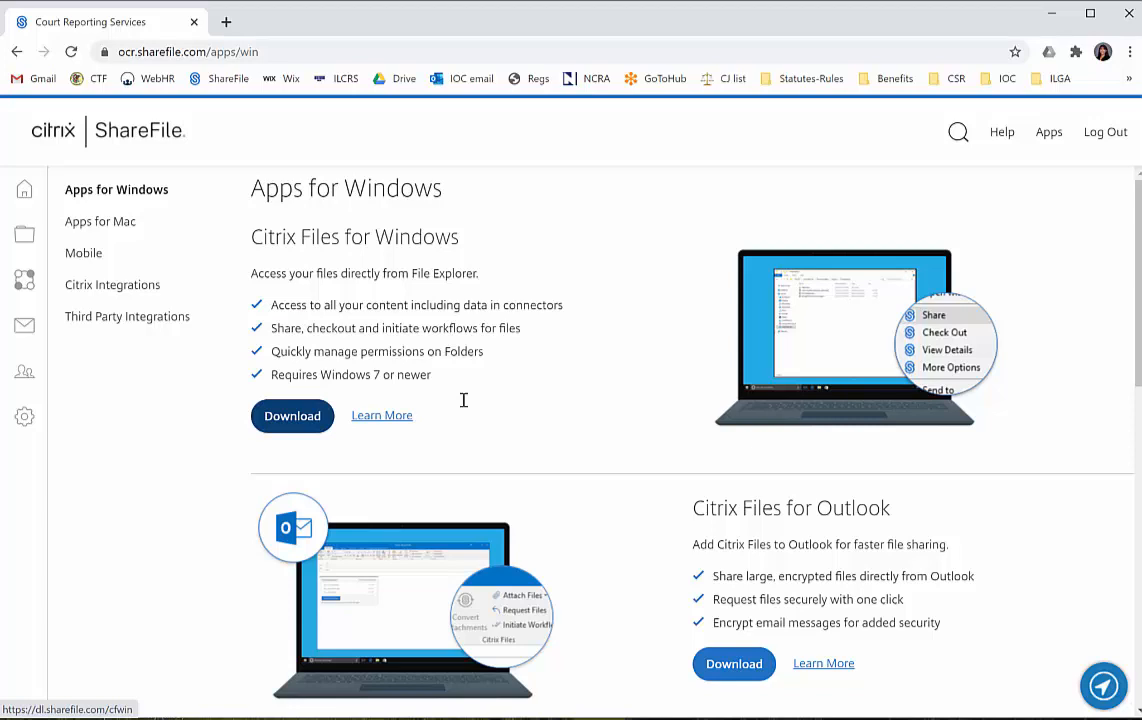
left_click(292, 416)
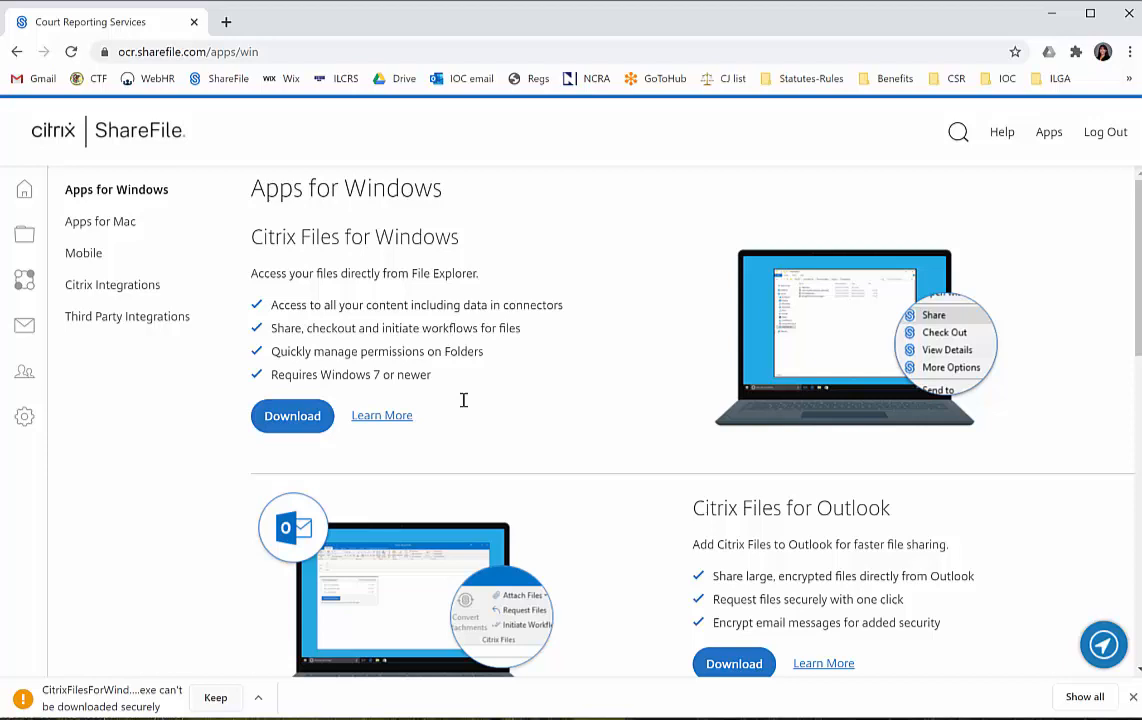
left_click(216, 696)
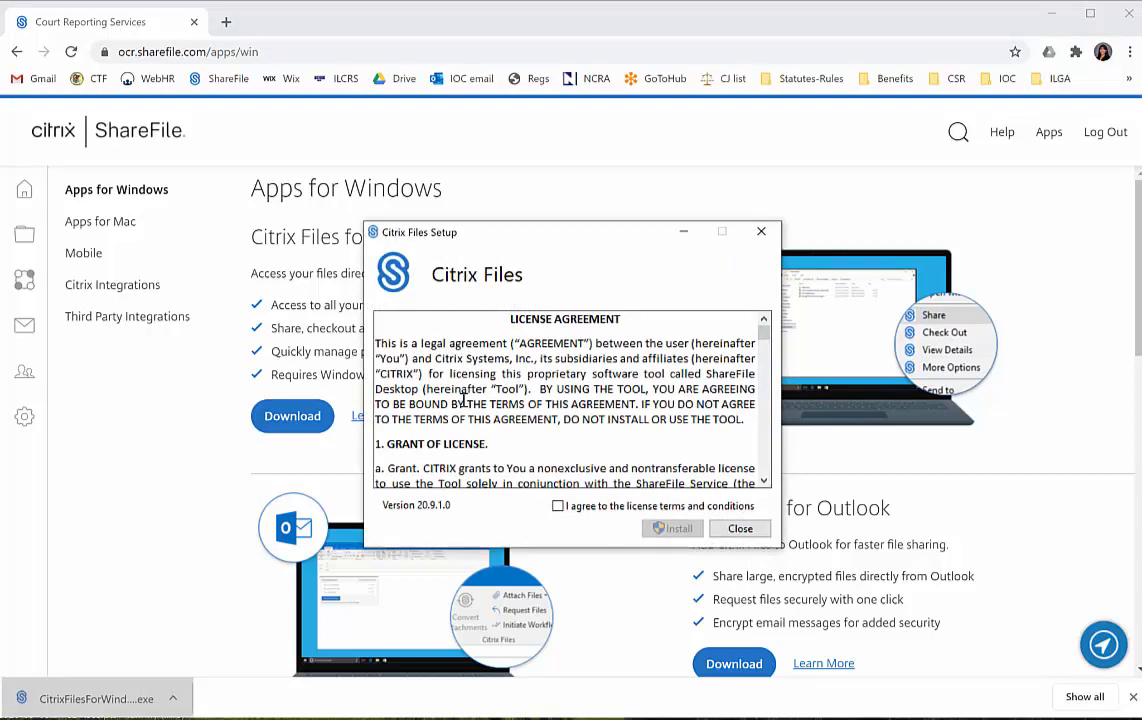
- Agree to the Citrix Files license terms and run the installation to completion
scroll("down", 3)
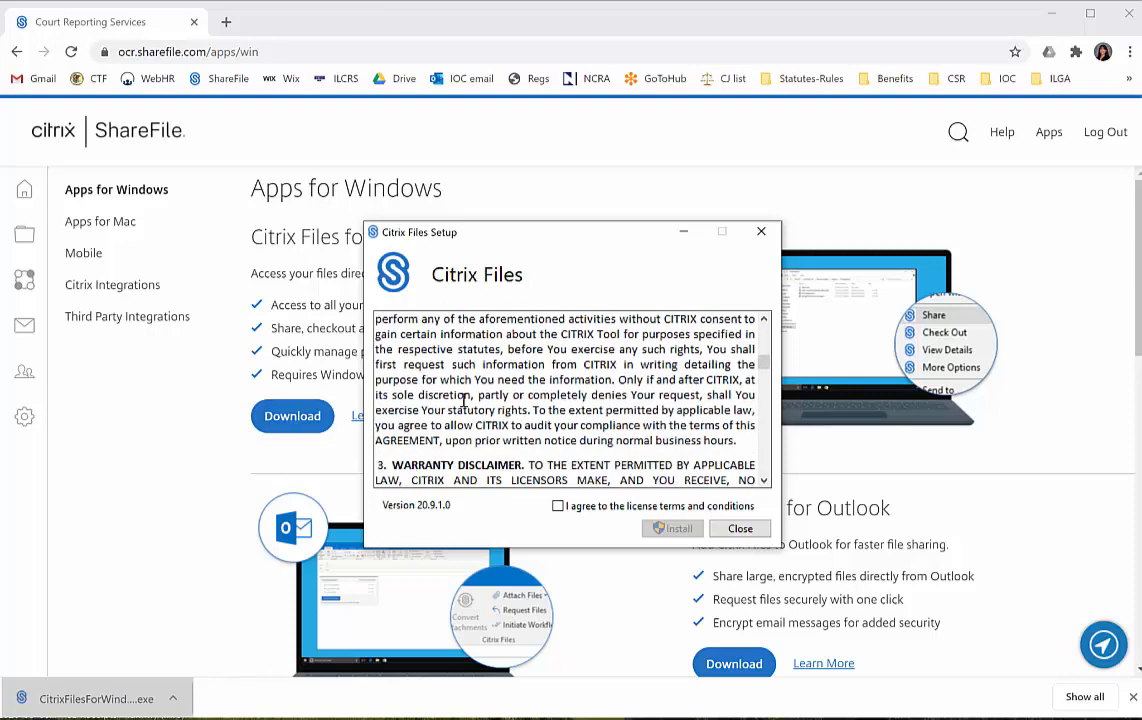
scroll("down", 3)
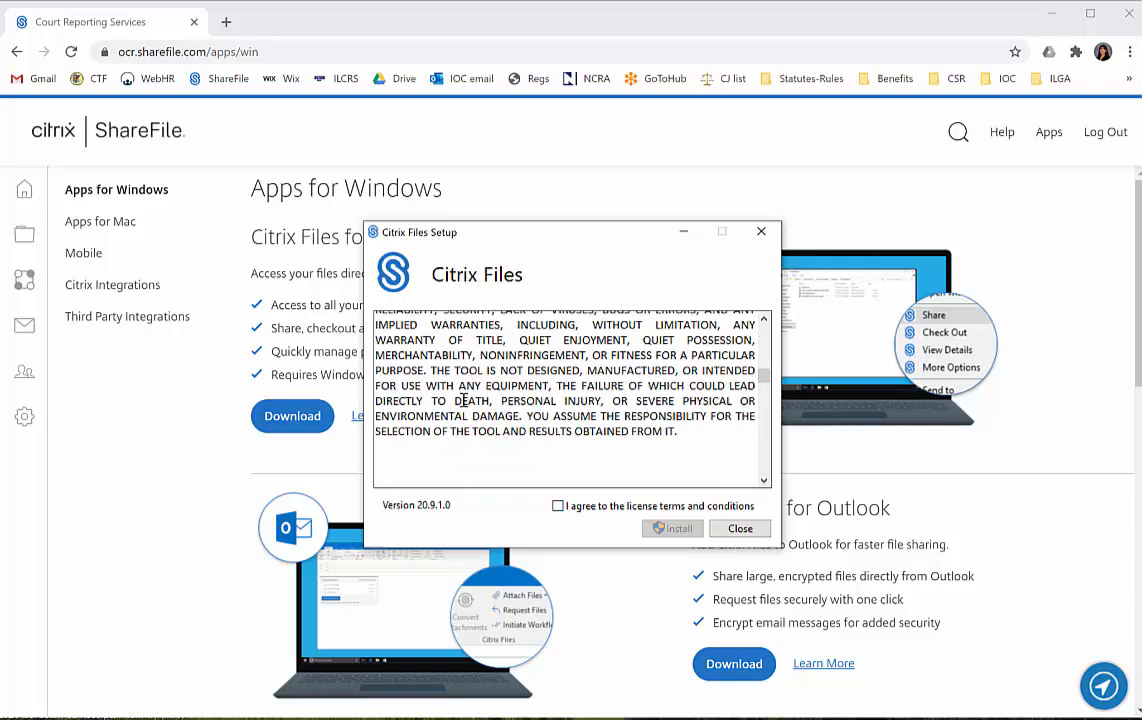
left_click(558, 504)
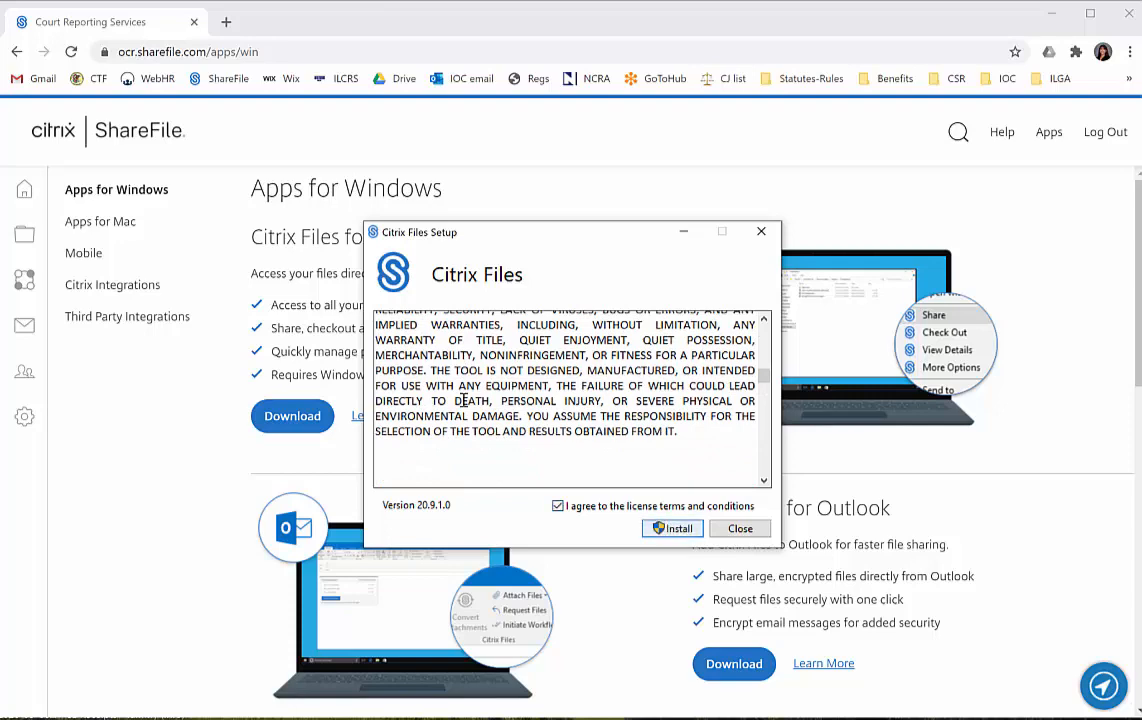
left_click(672, 528)
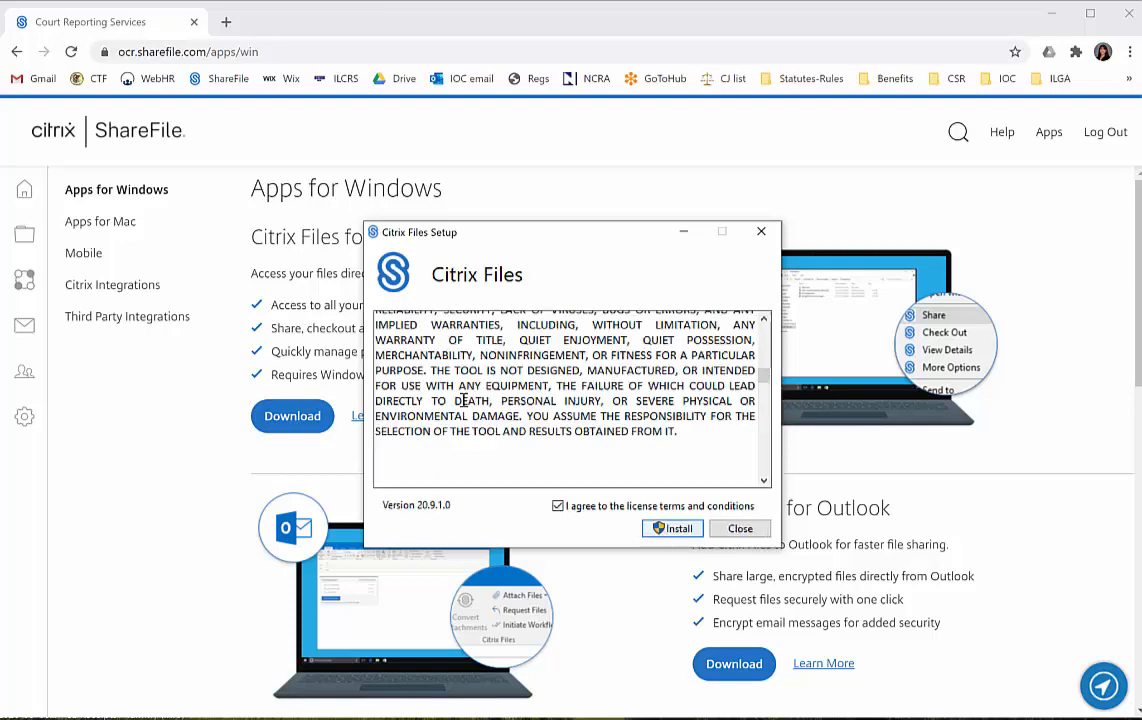
left_click(672, 528)
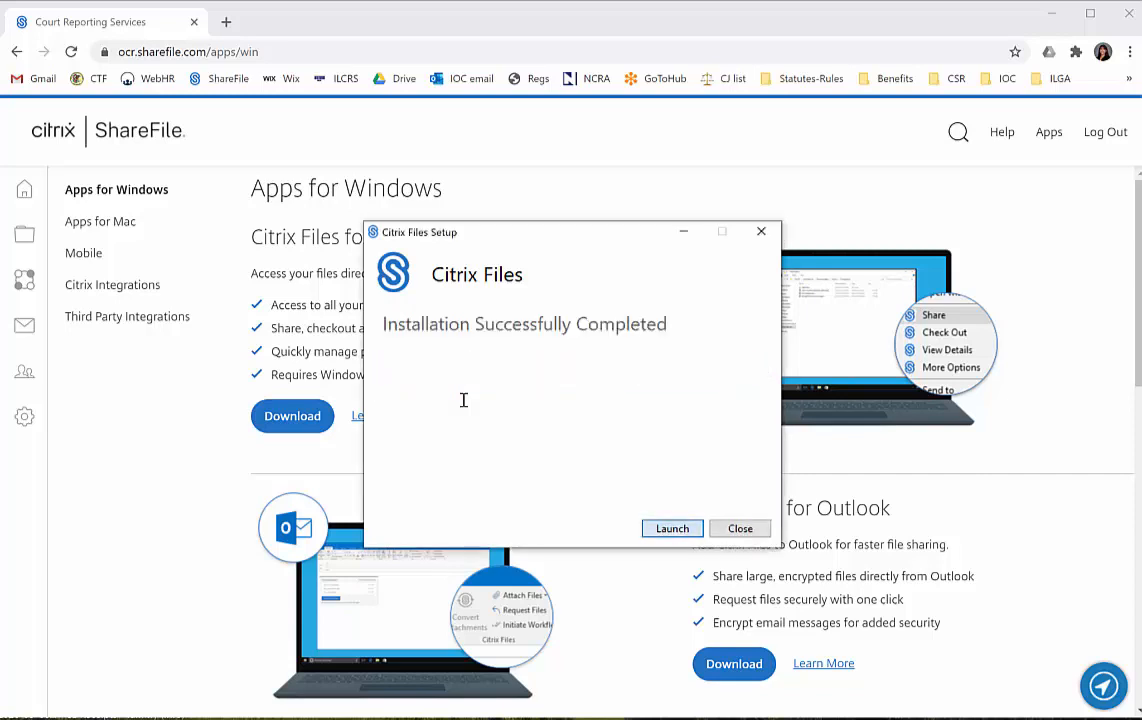
- Launch Citrix Files and sign in with account 'oc' and the 'tammy' email and password
left_click(740, 528)
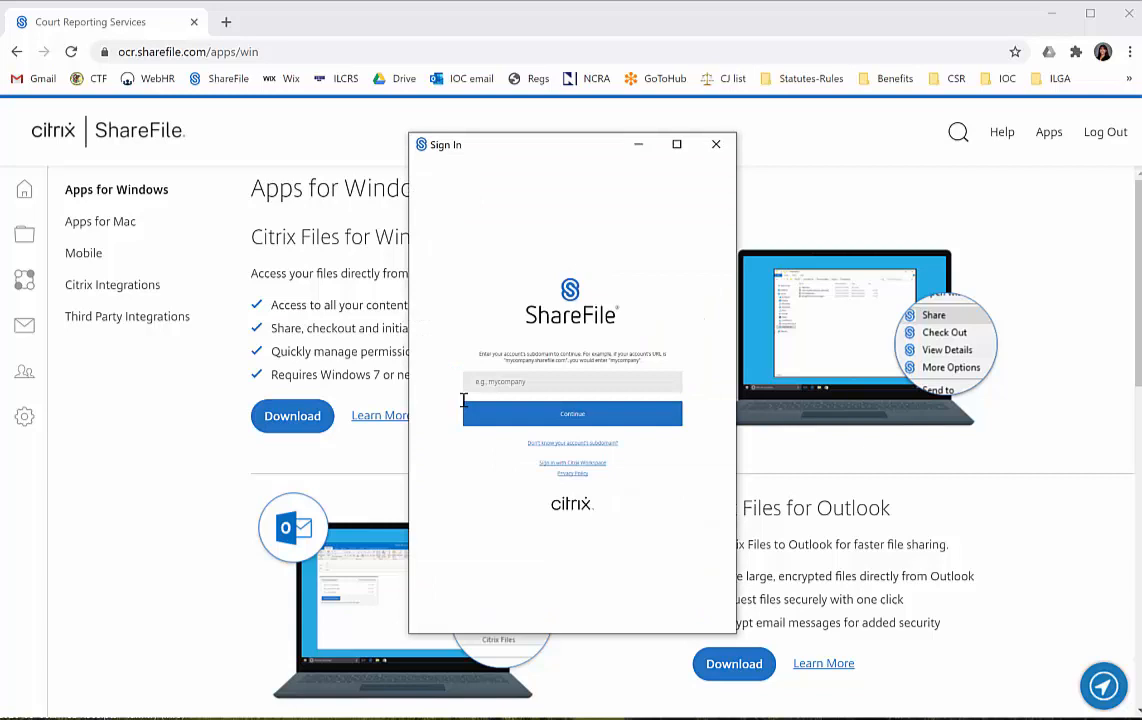
left_click(572, 380)
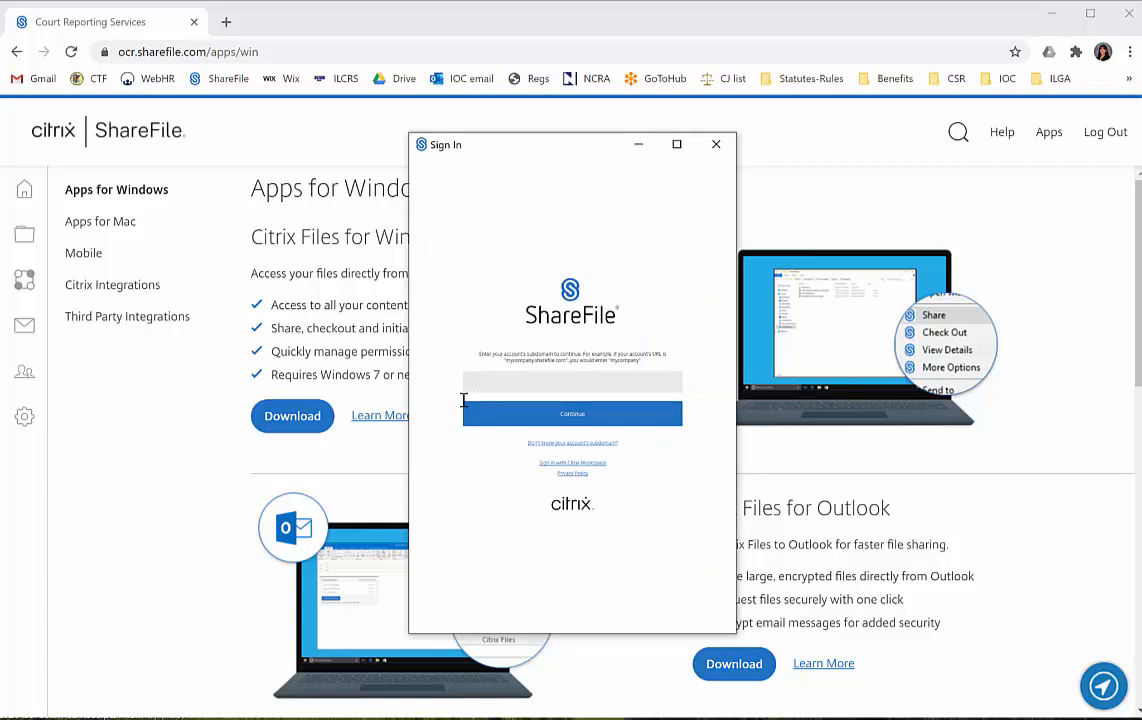
type("ocr")
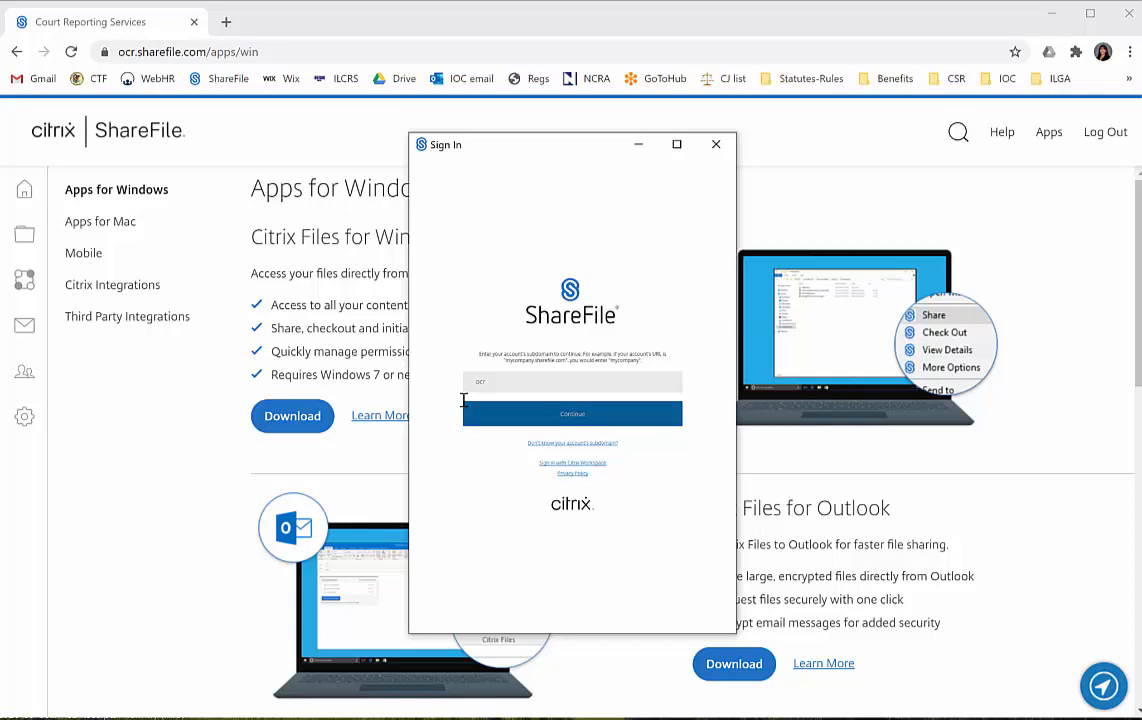
left_click(572, 414)
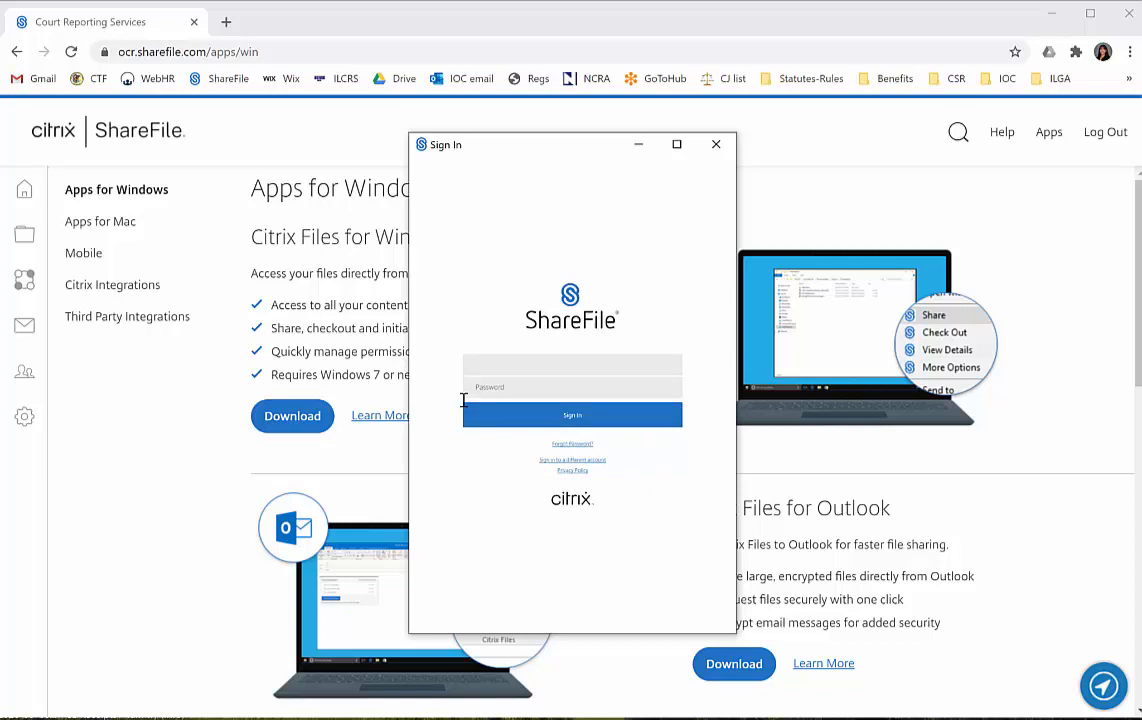
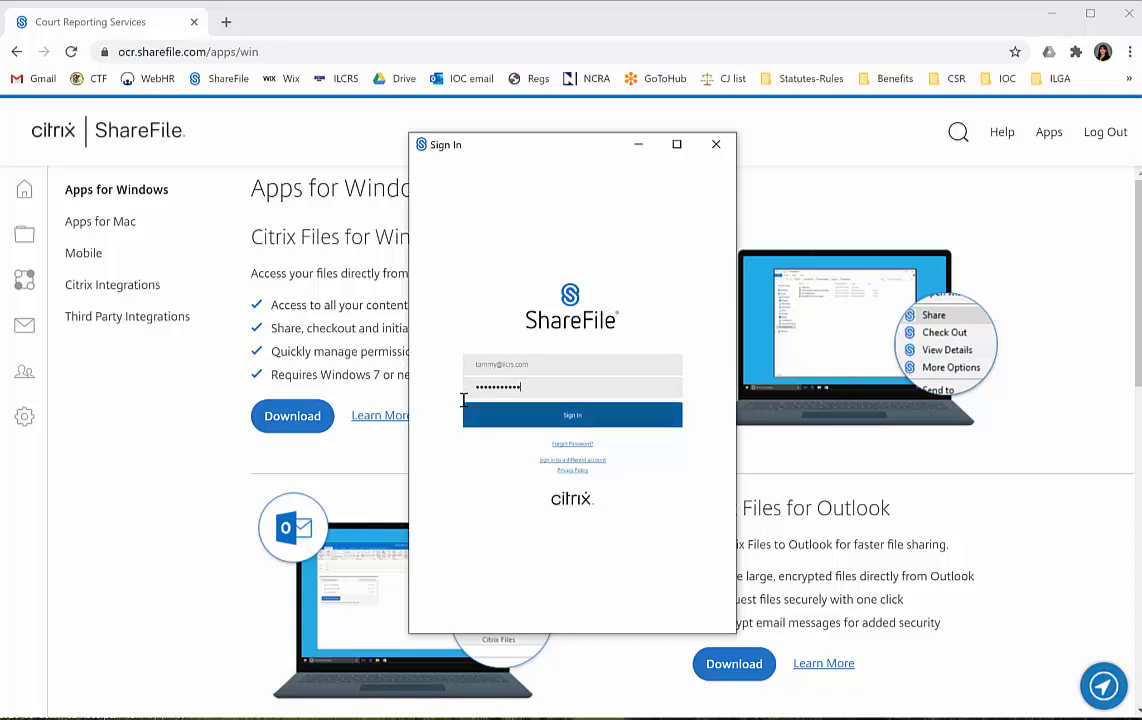
left_click(572, 414)
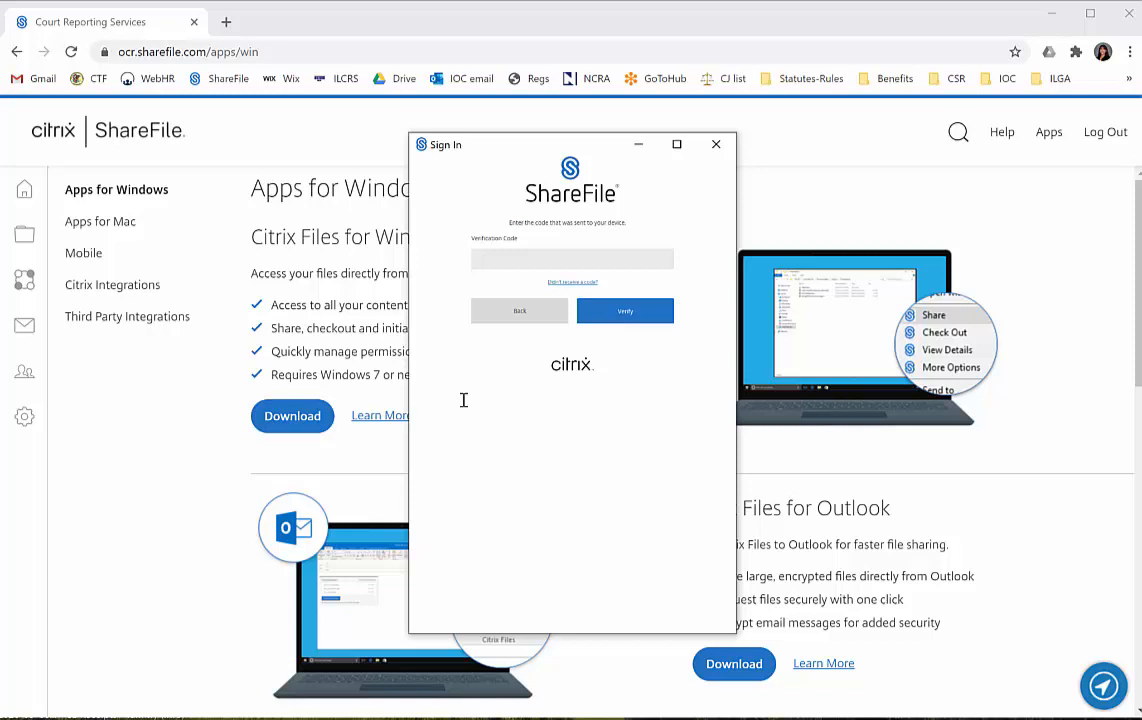
left_click(572, 258)
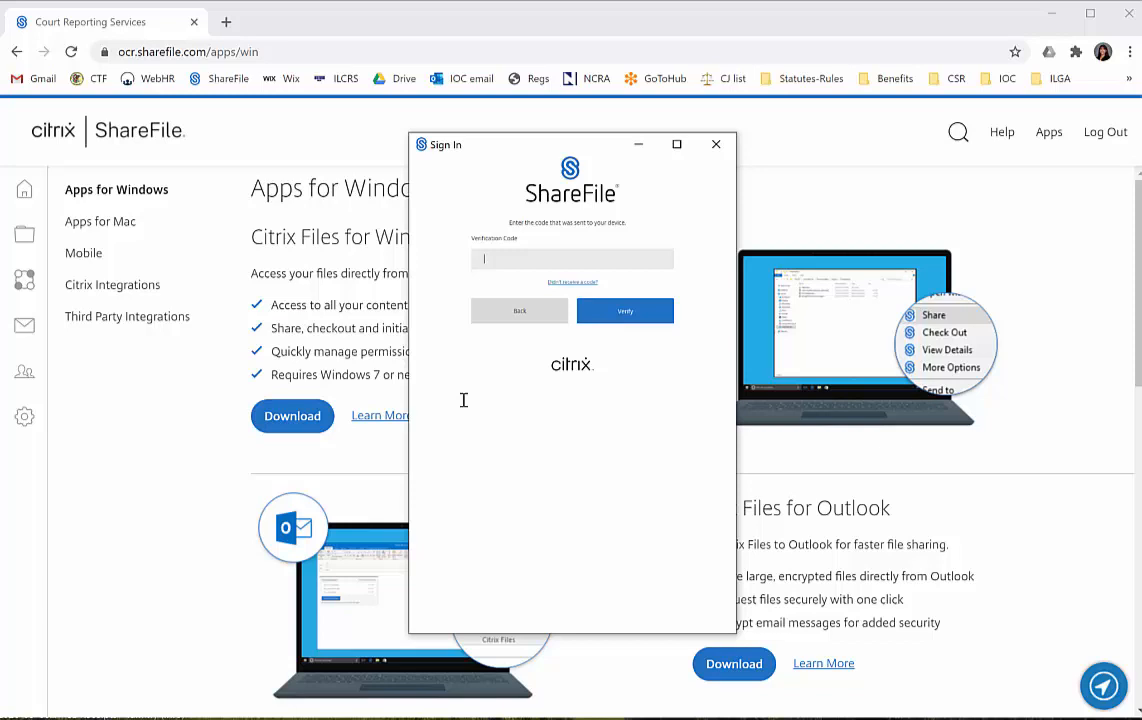
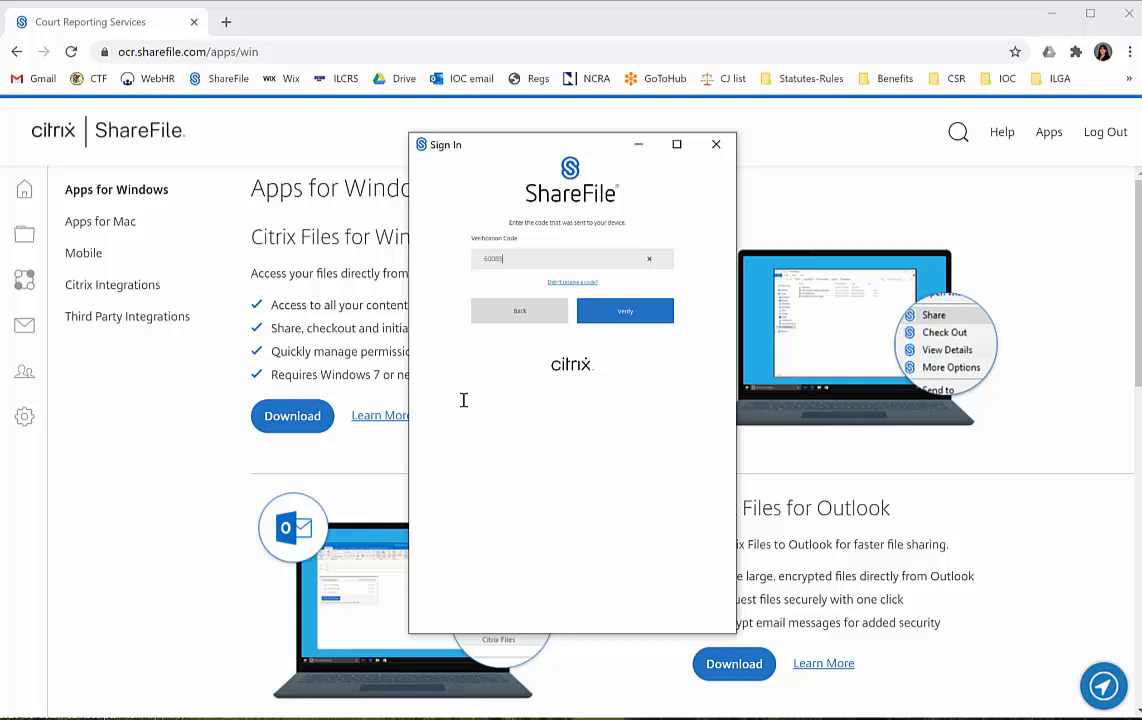
left_click(624, 310)
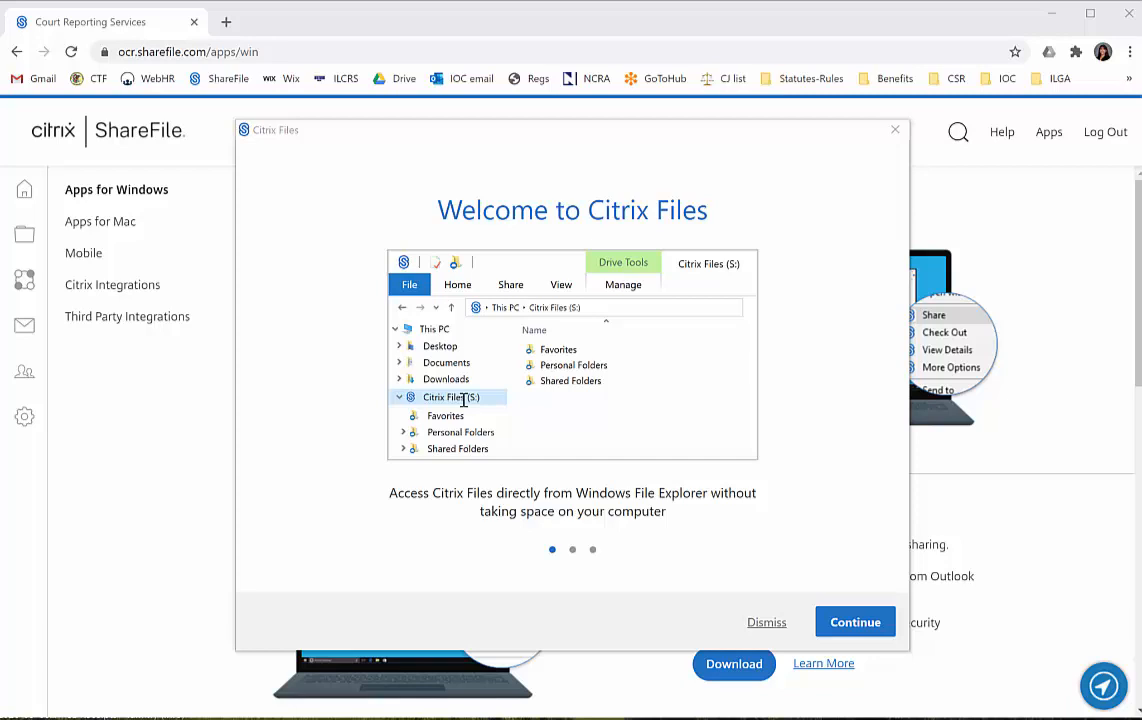
- Continue past the welcome screen and select Folders on the Citrix Files (S:) drive
left_click(592, 548)
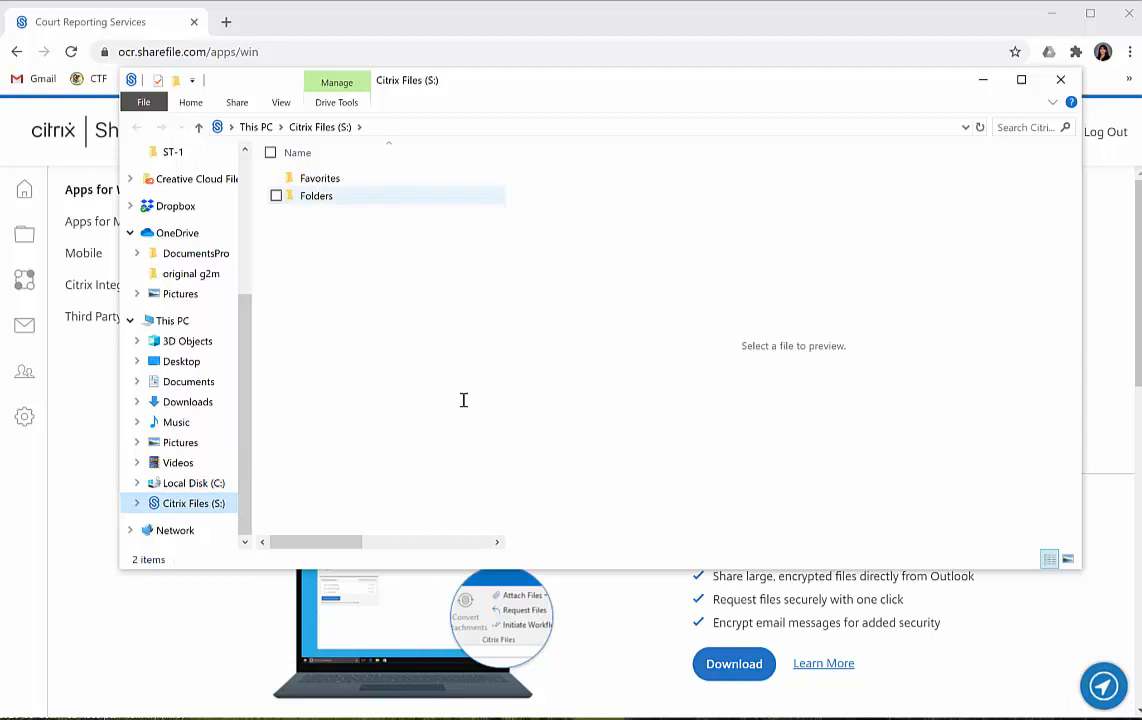
left_click(316, 196)
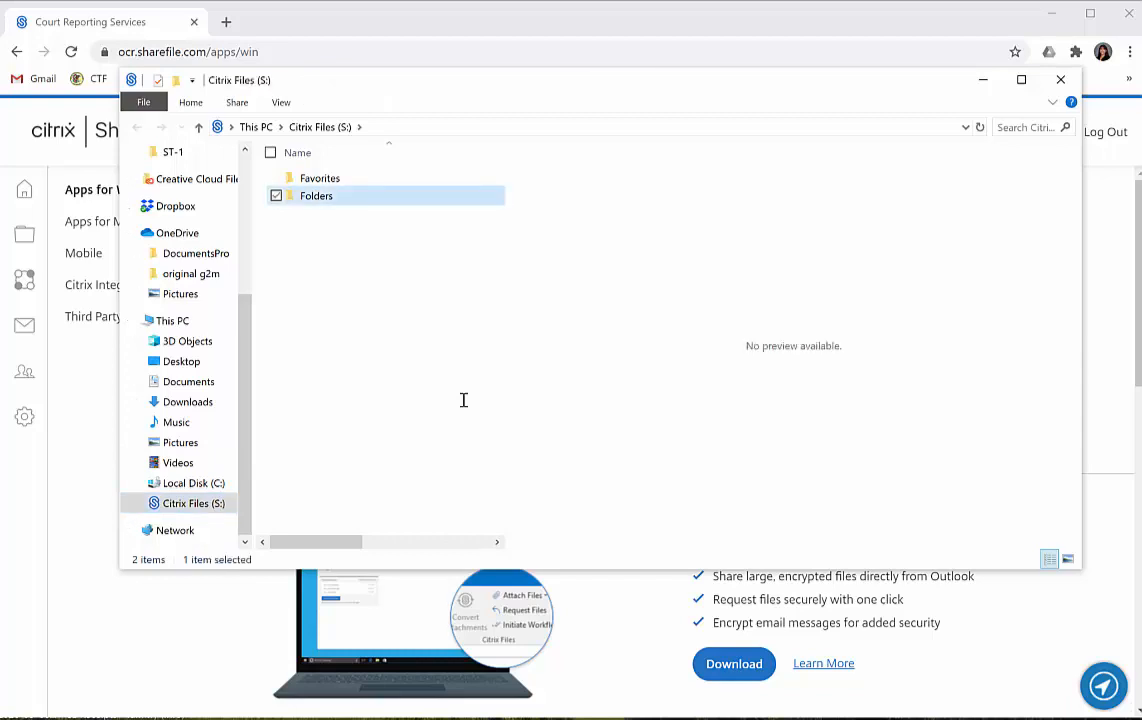
mouse_move(316, 196)
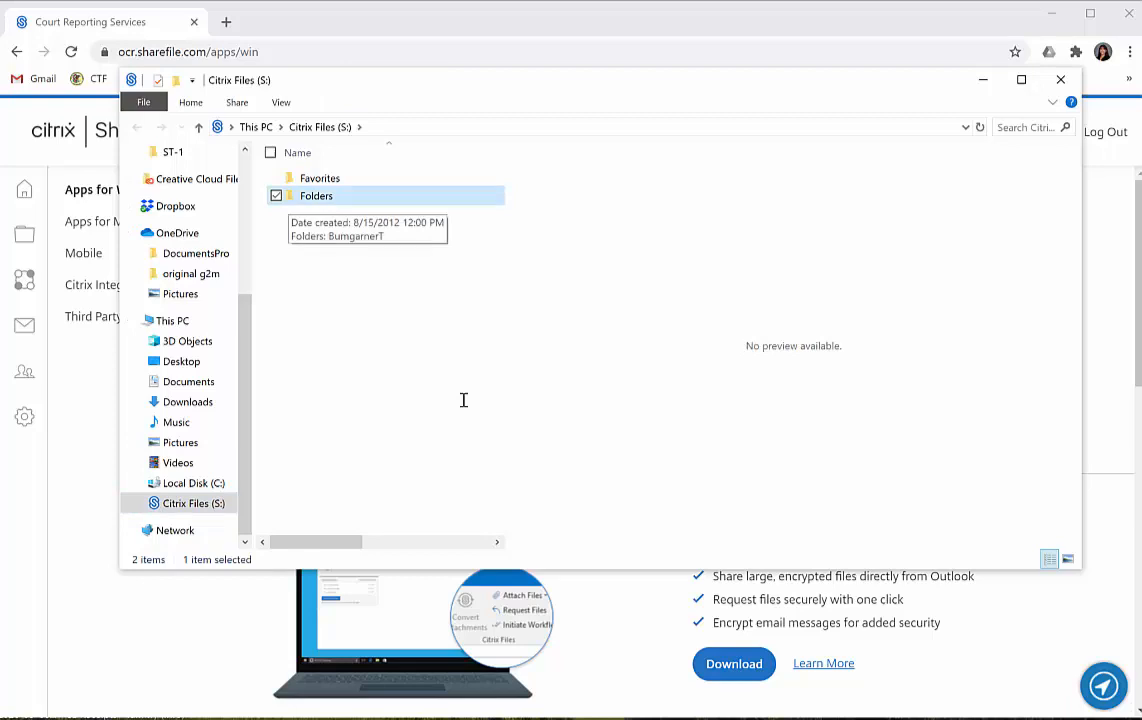